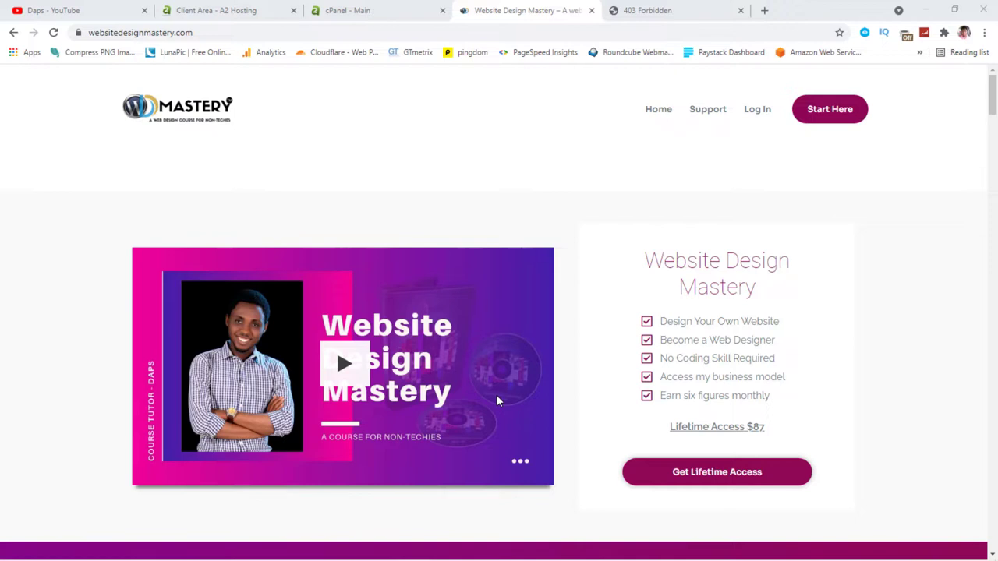
pyautogui.moveTo(569, 269)
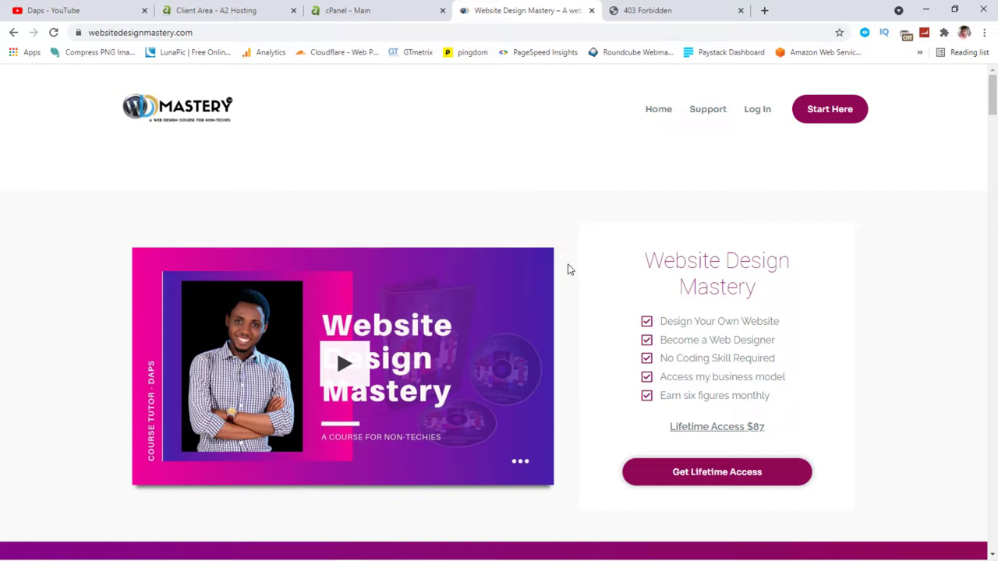
pyautogui.moveTo(576, 287)
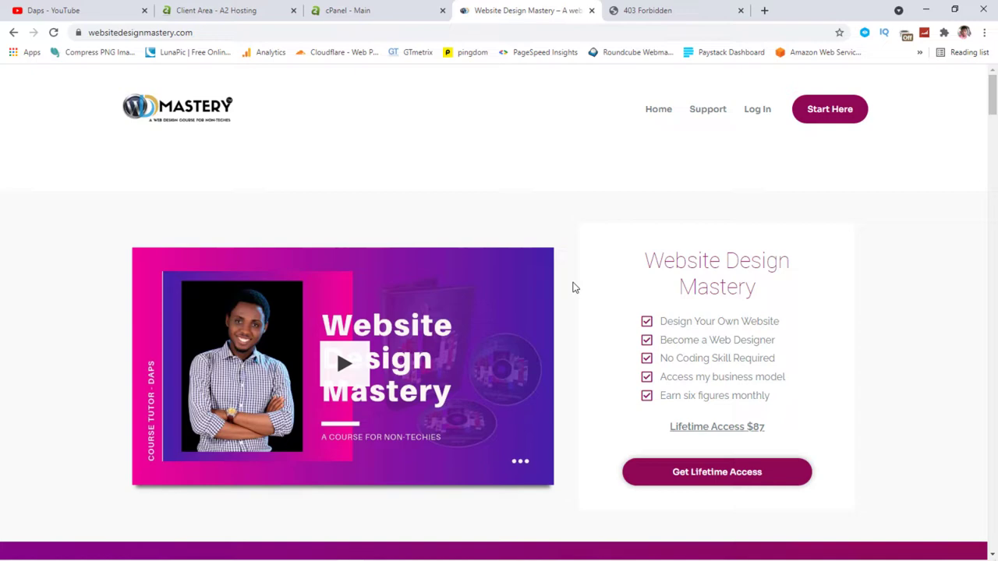
pyautogui.moveTo(25, 81)
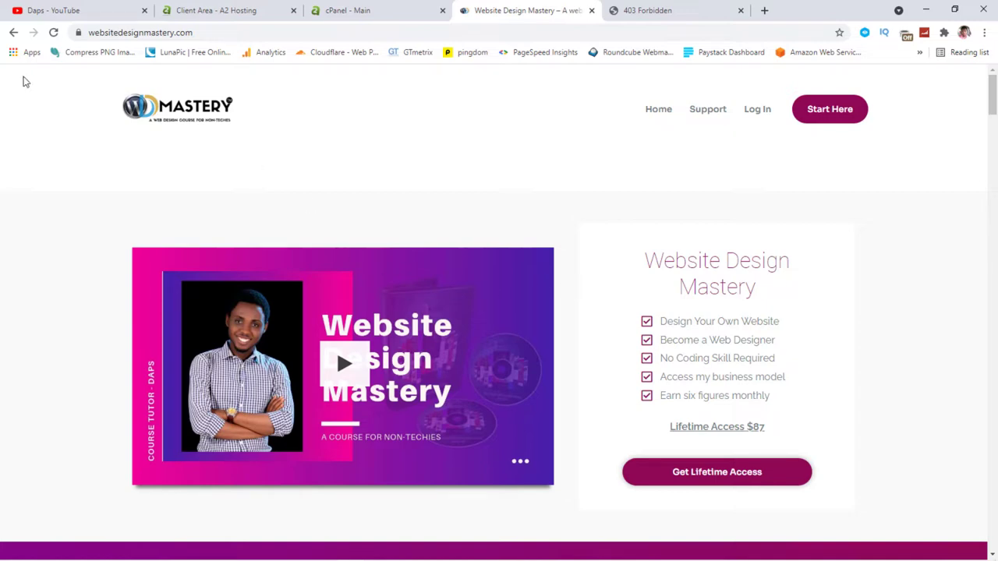
# Browse down the YouTube channel's videos page.
pyautogui.click(75, 10)
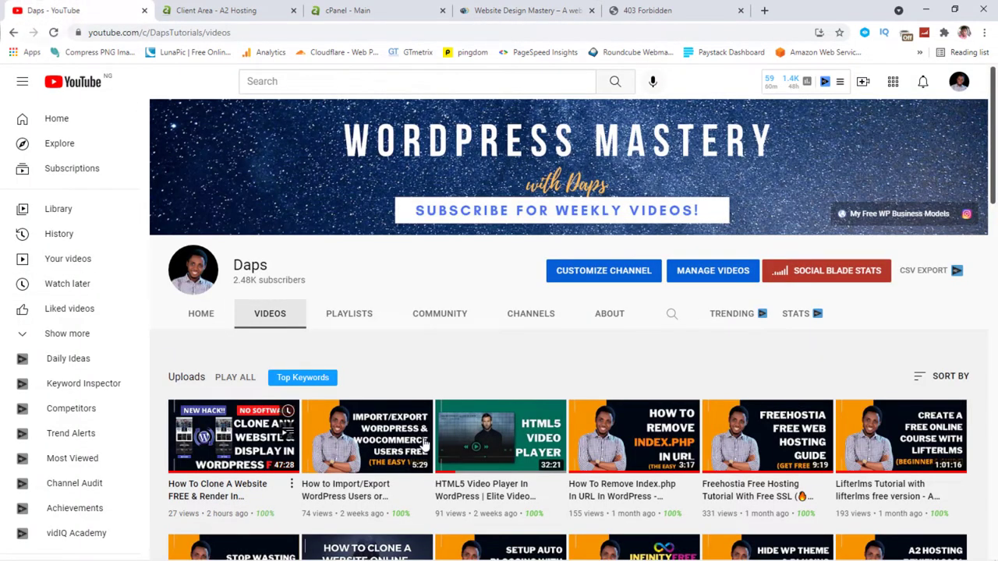
pyautogui.scroll(-3)
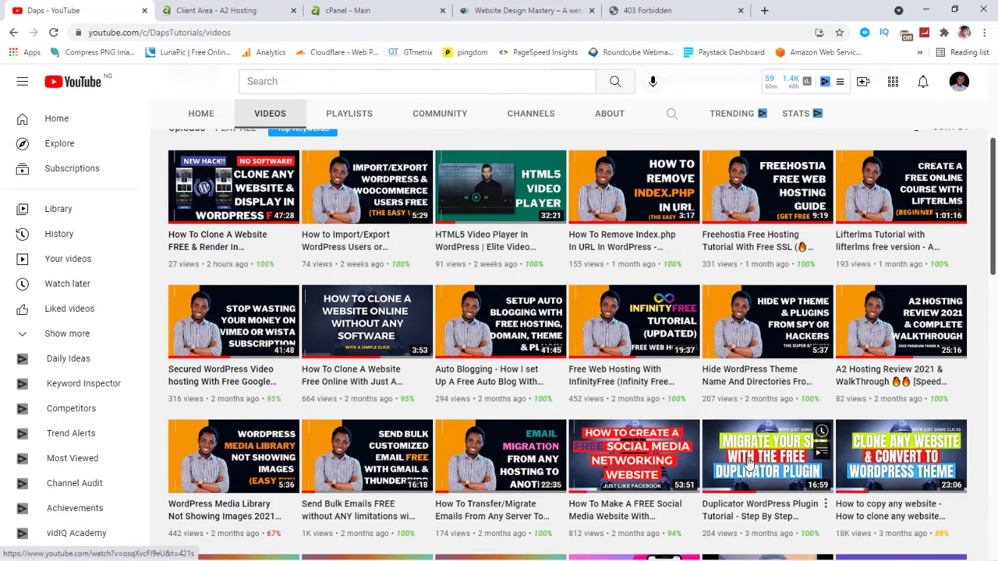
pyautogui.scroll(-3)
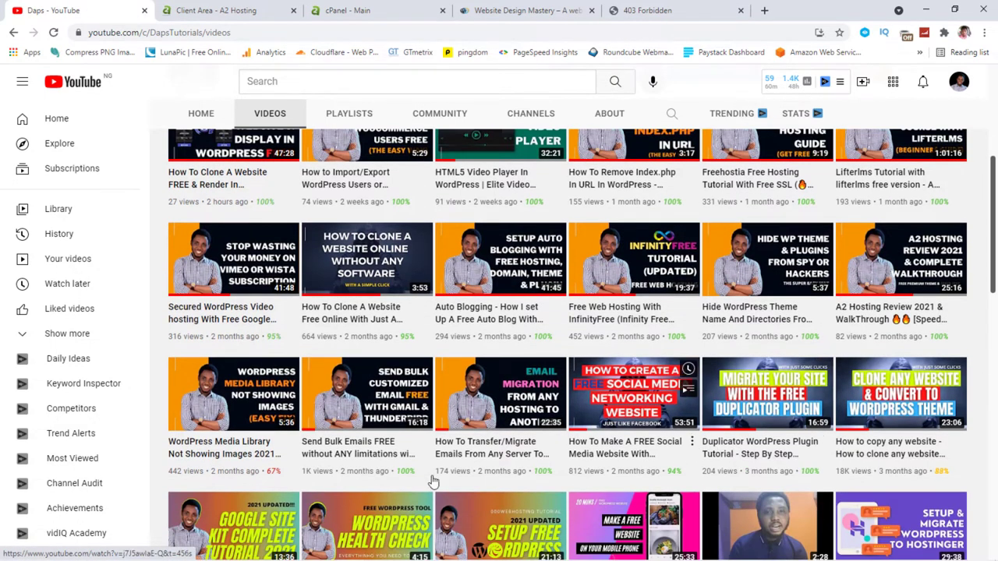
pyautogui.scroll(-3)
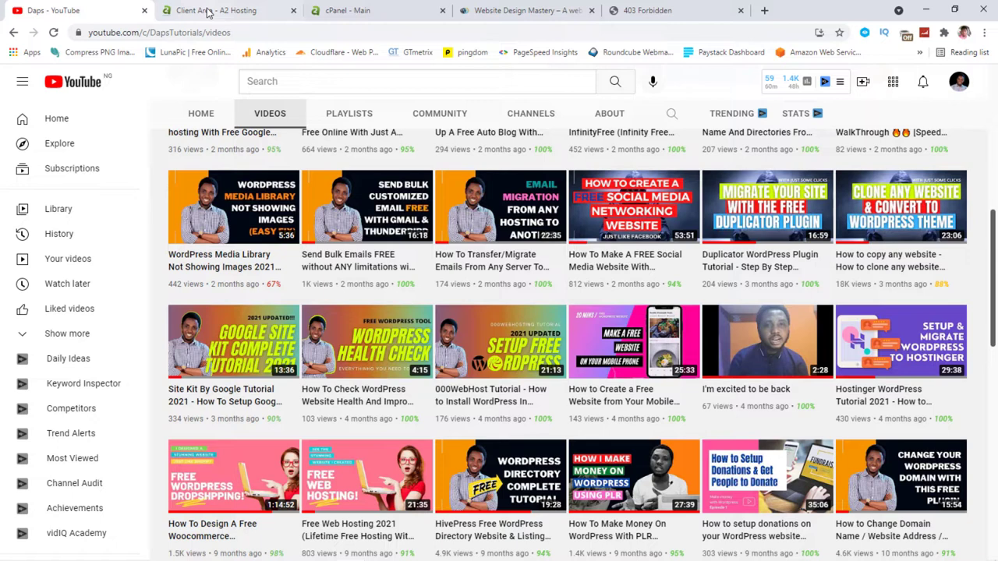
# Return to the Website Design Mastery site, then bring up the A2 Hosting client area.
pyautogui.click(522, 9)
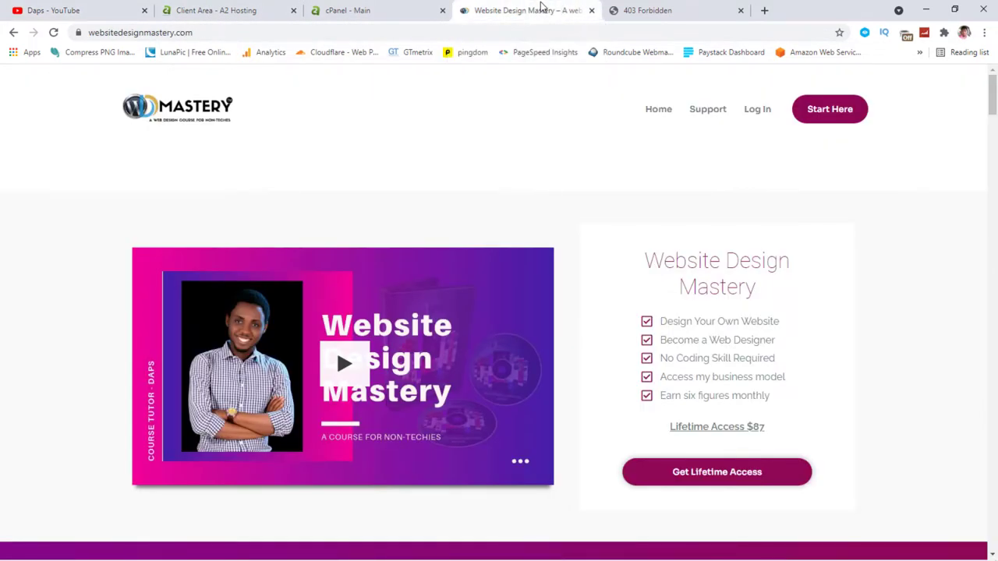
pyautogui.moveTo(513, 8)
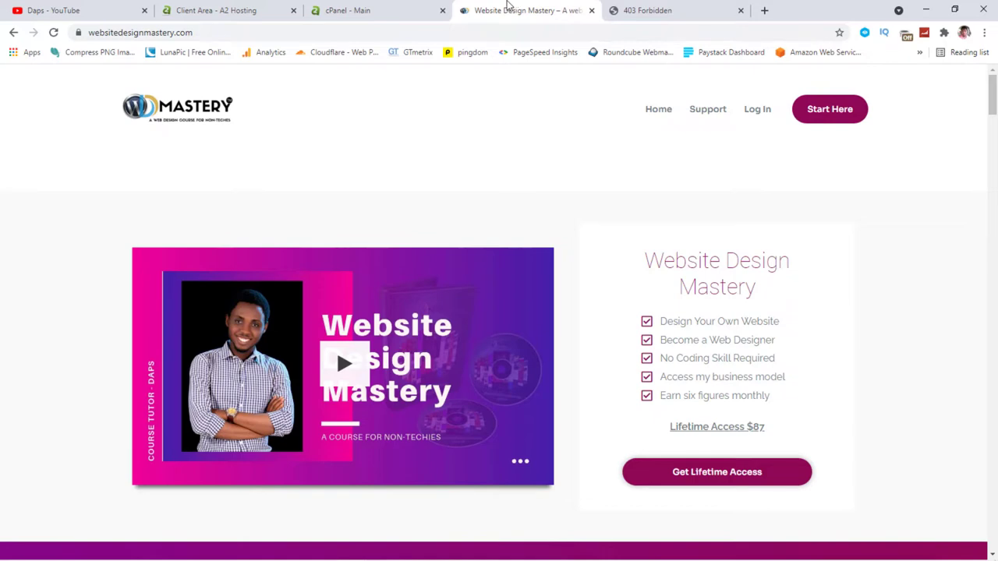
pyautogui.click(226, 10)
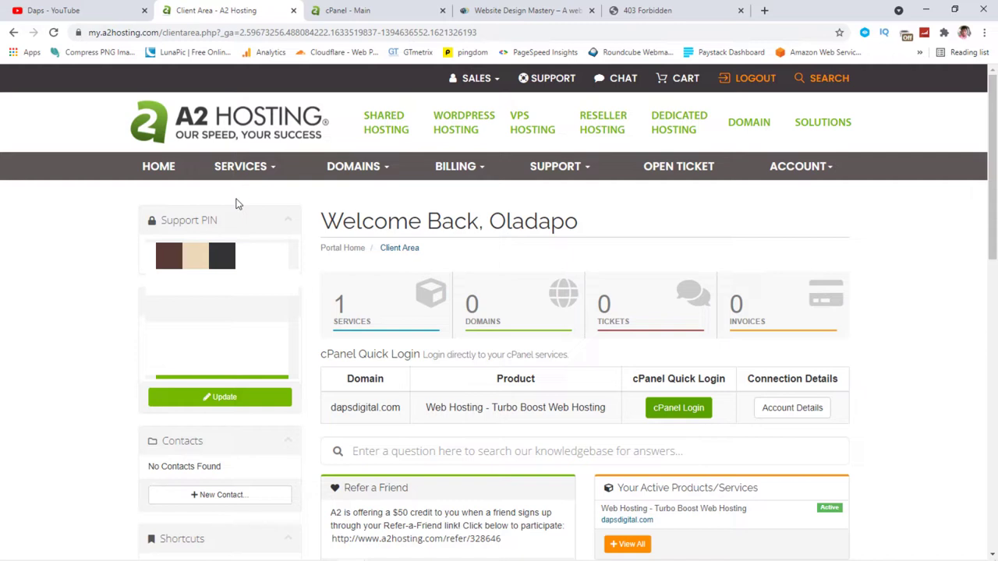
pyautogui.moveTo(683, 380)
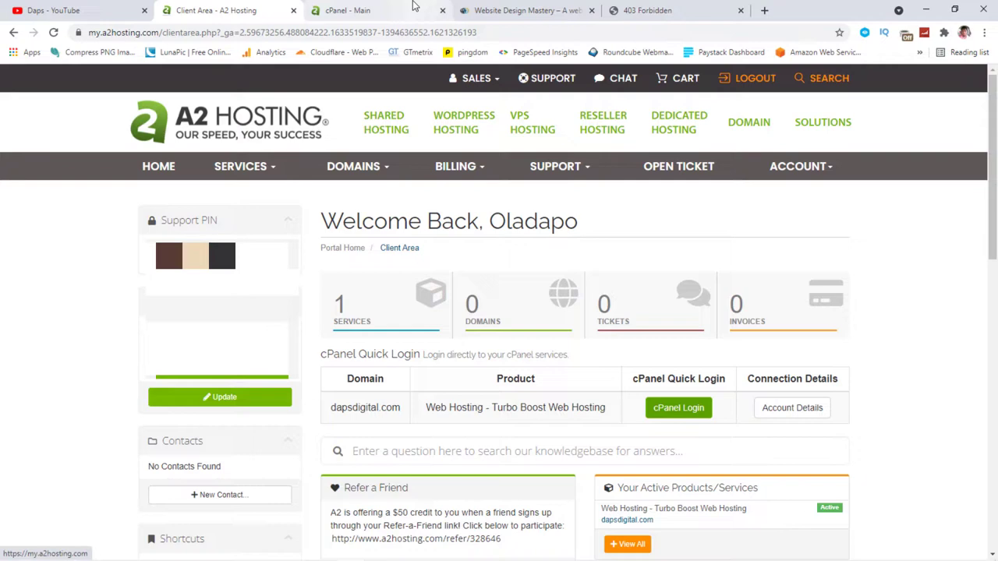
# Bring up the dapsdigital.com cPanel dashboard and browse down to the Software and Advanced sections.
pyautogui.click(677, 407)
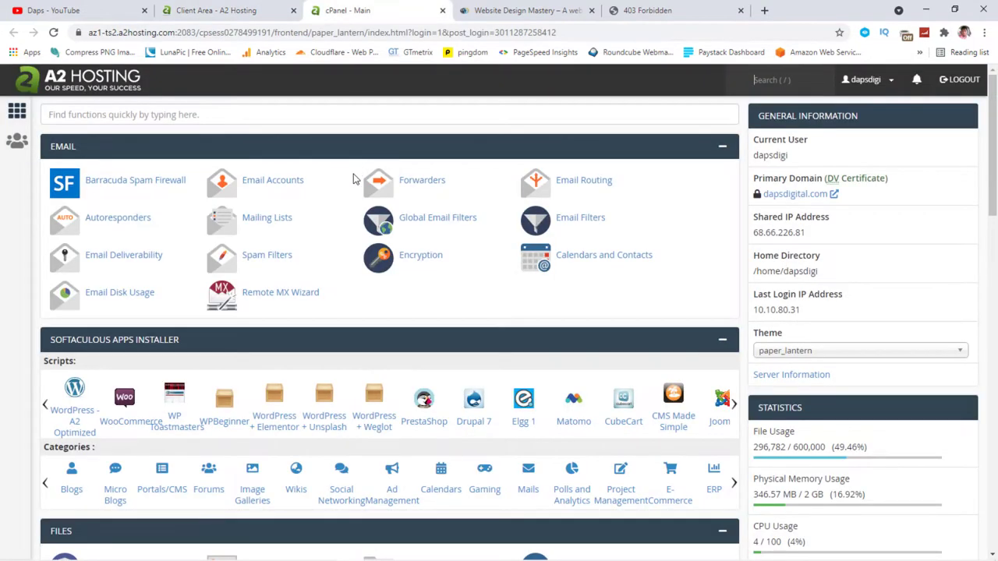
pyautogui.moveTo(273, 181)
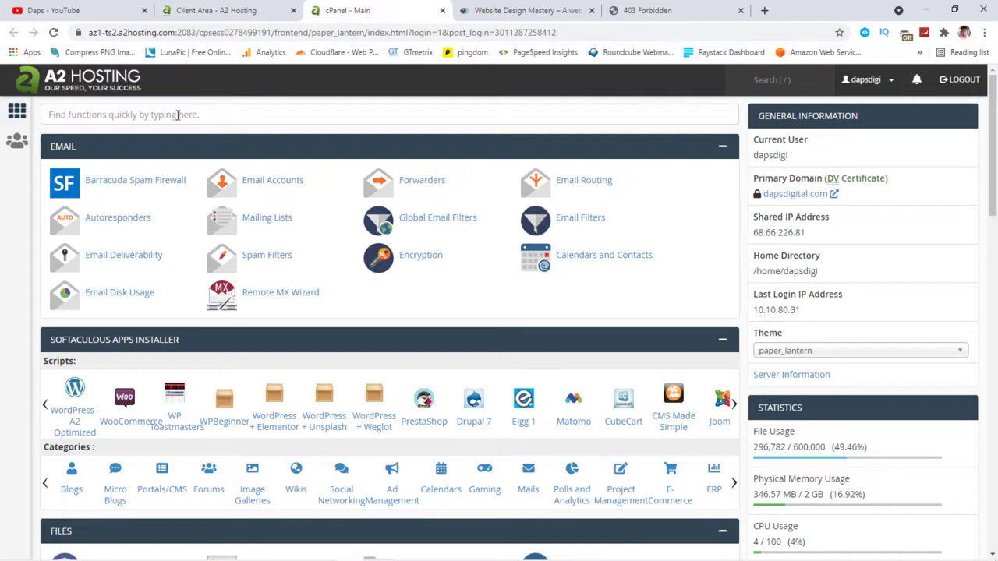
pyautogui.scroll(-3)
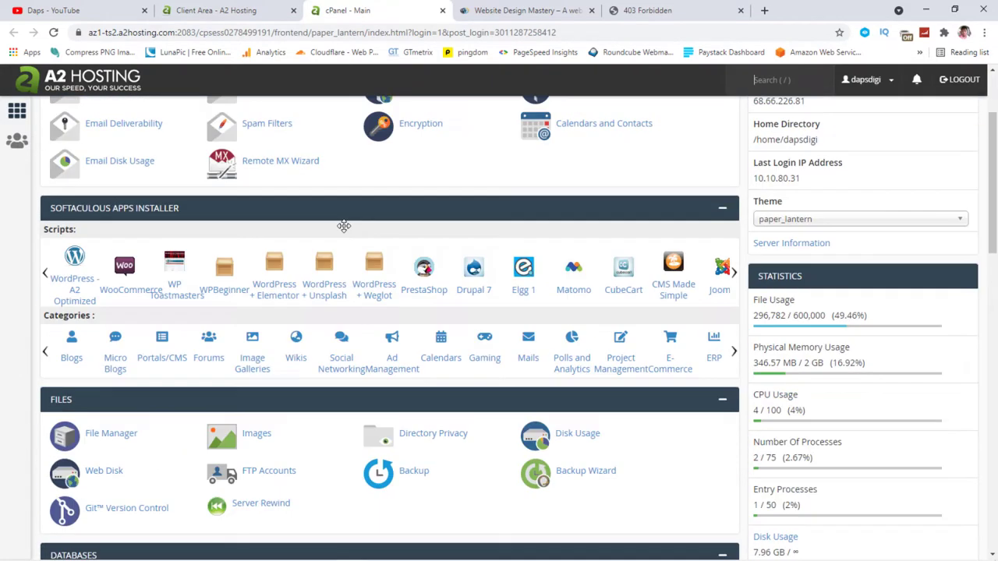
pyautogui.scroll(3)
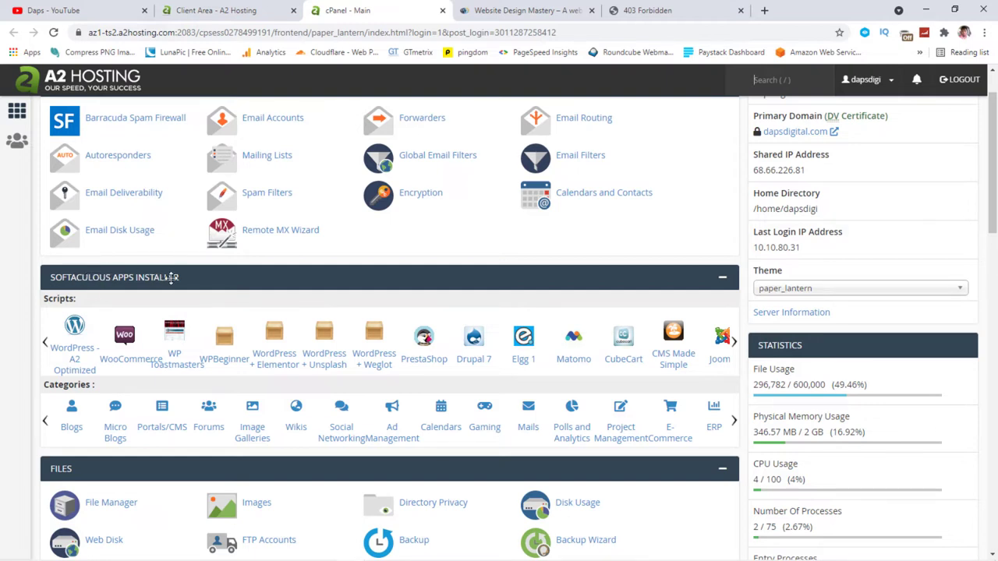
pyautogui.moveTo(474, 285)
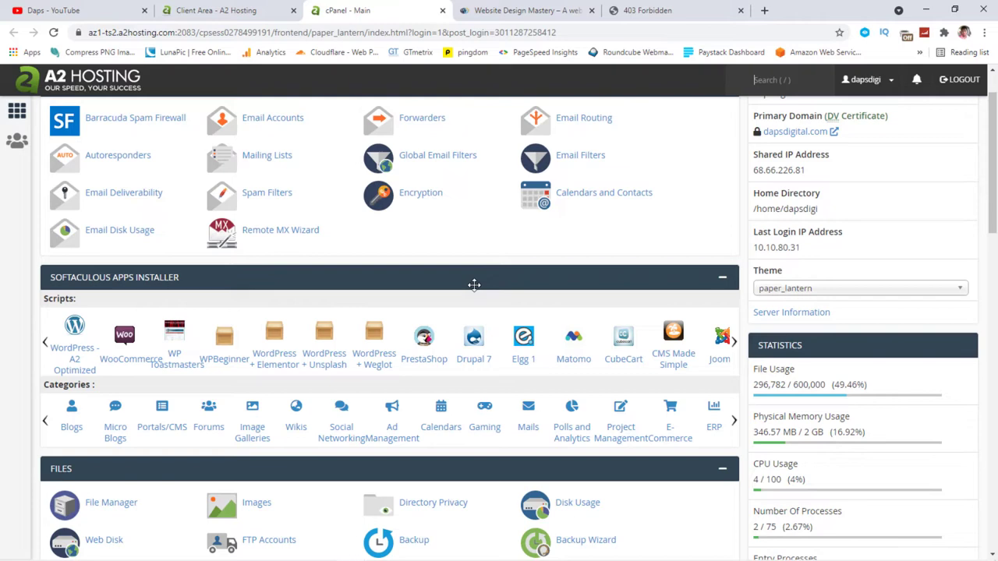
pyautogui.moveTo(477, 309)
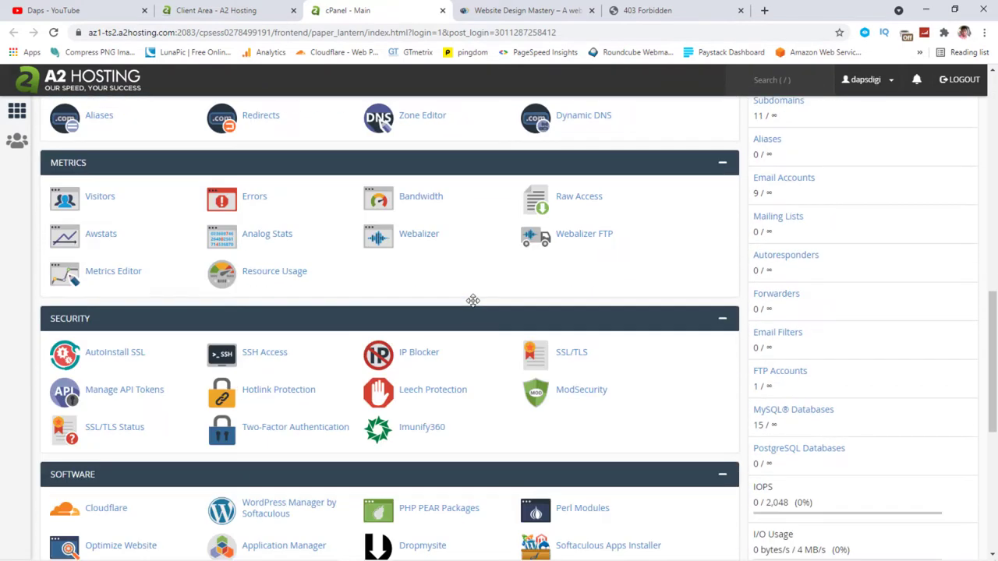
pyautogui.scroll(-3)
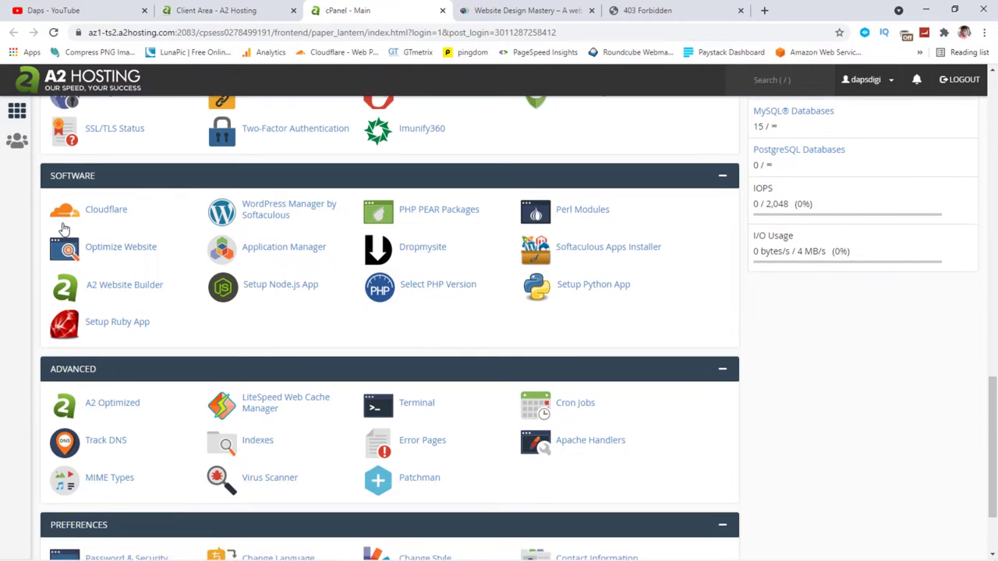
pyautogui.moveTo(698, 306)
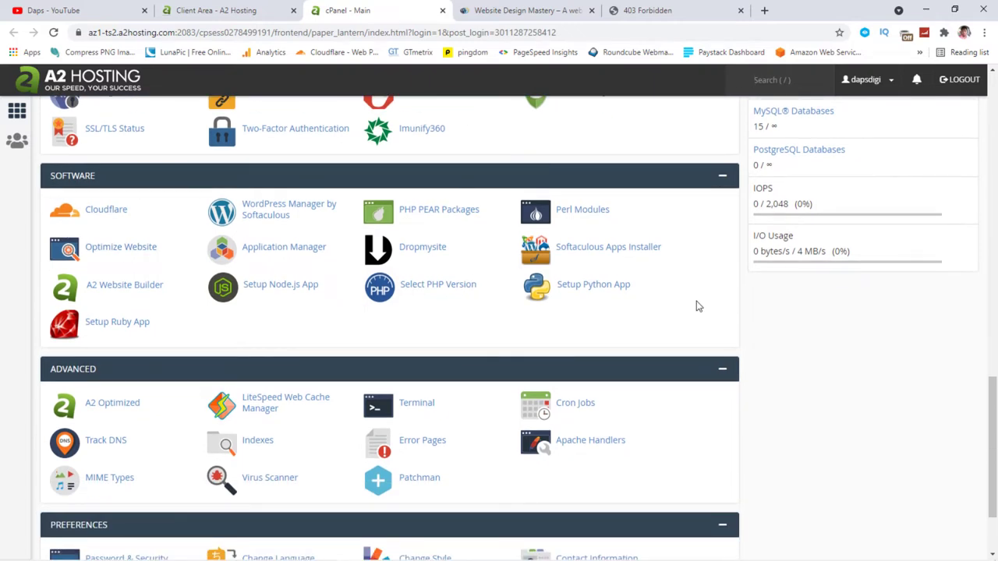
pyautogui.moveTo(609, 246)
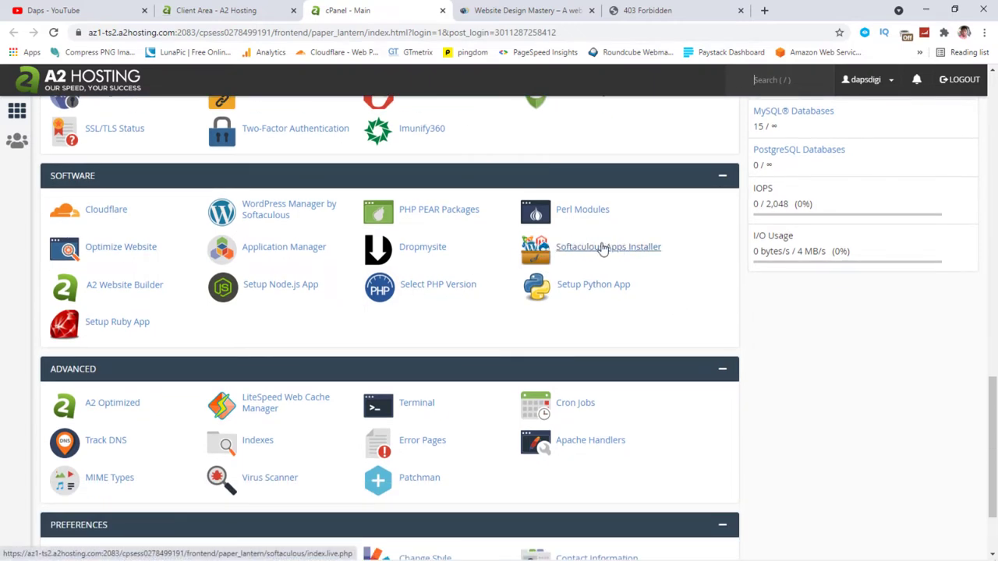
# Launch the Softaculous Apps Installer, showing Top Scripts and 11 existing installations.
pyautogui.click(608, 246)
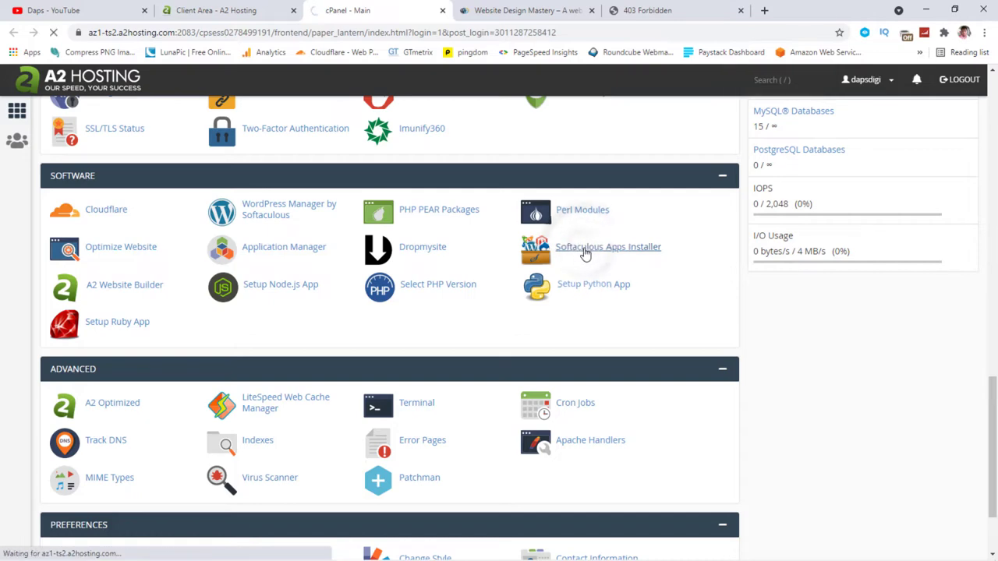
pyautogui.click(608, 247)
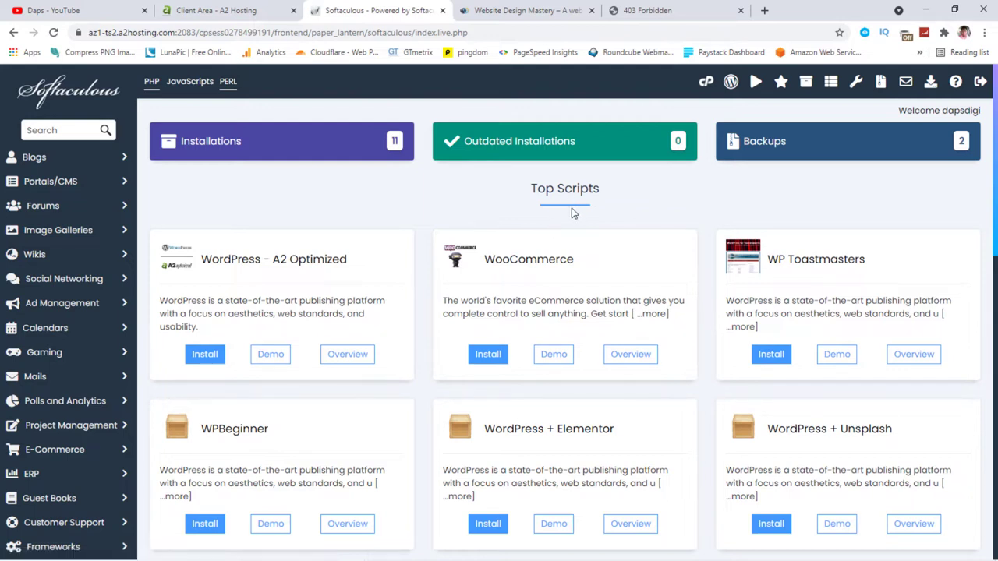
pyautogui.moveTo(299, 128)
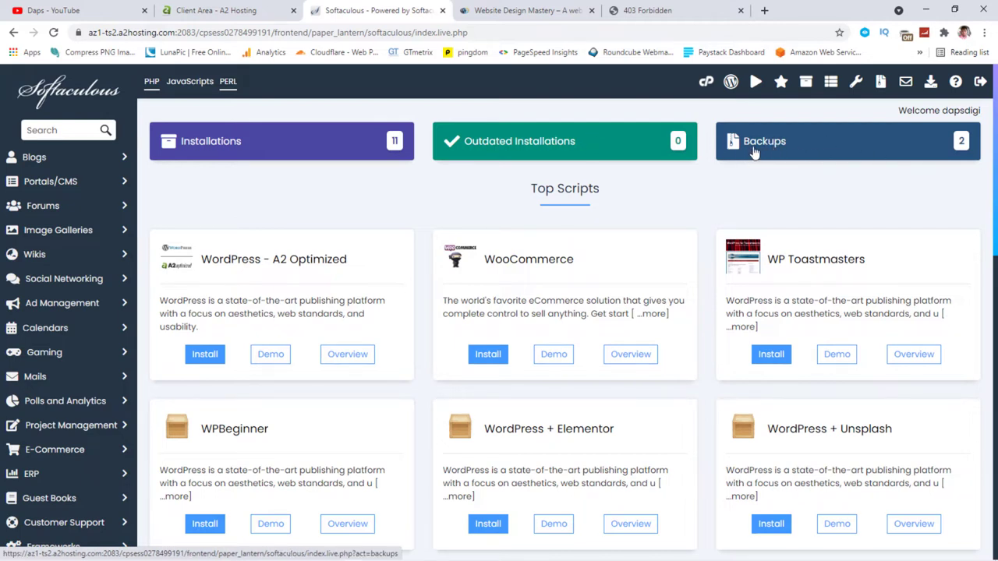
pyautogui.moveTo(848, 151)
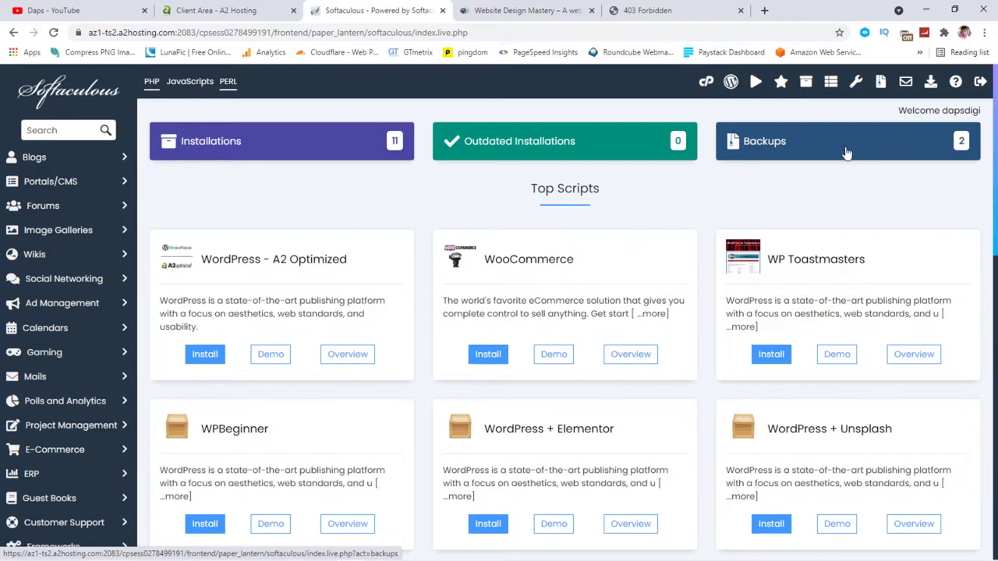
pyautogui.moveTo(982, 159)
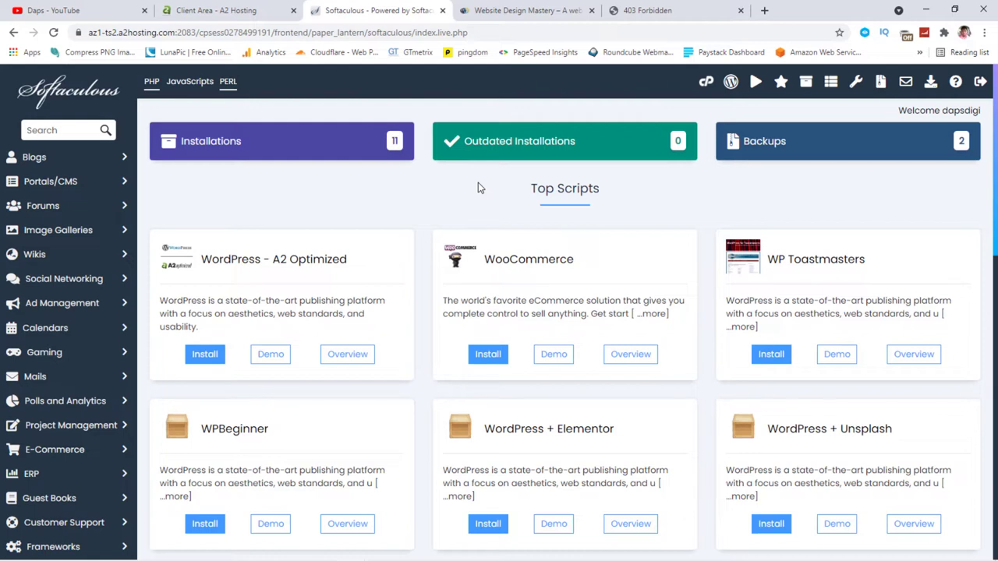
pyautogui.moveTo(705, 81)
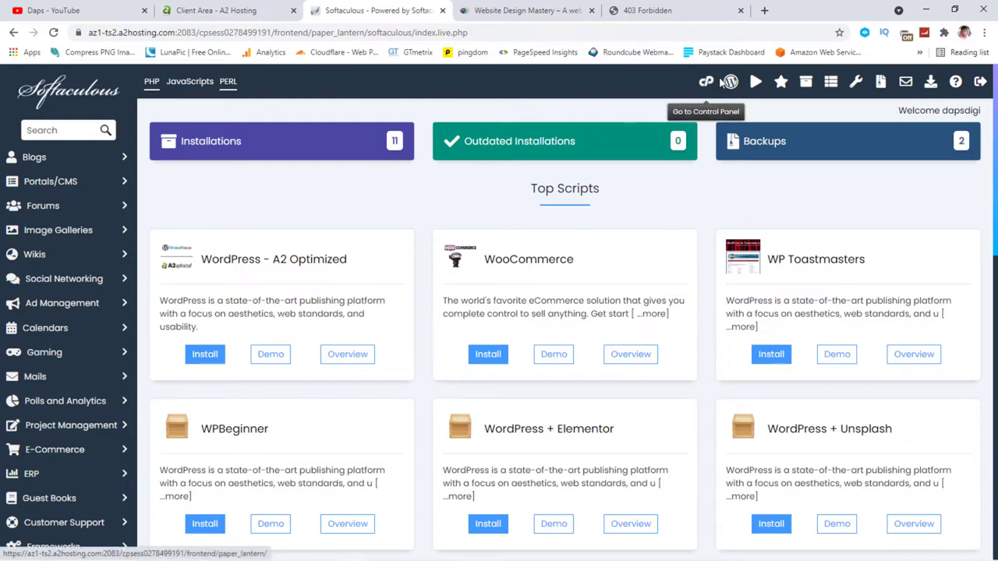
pyautogui.moveTo(805, 81)
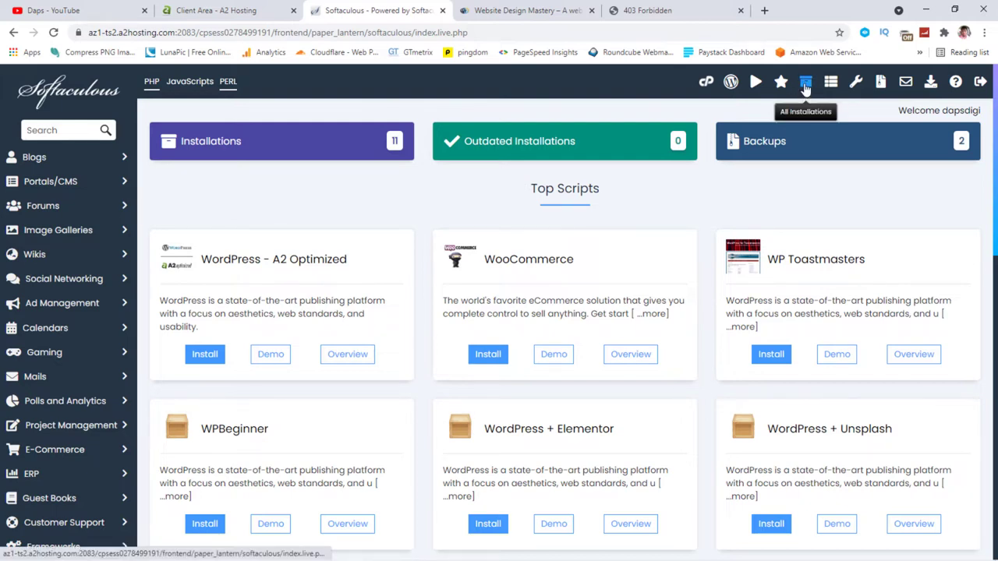
pyautogui.click(805, 81)
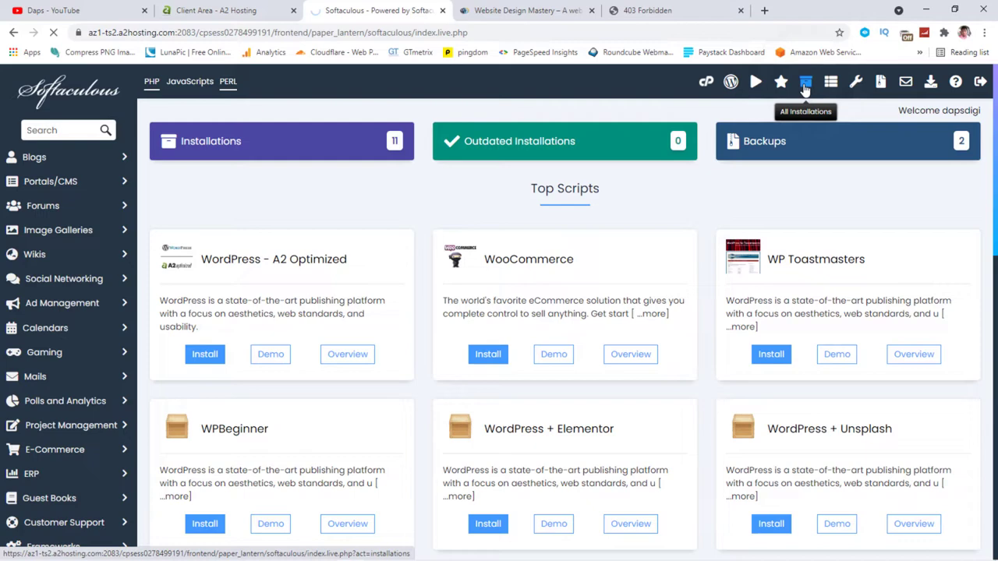
pyautogui.click(805, 81)
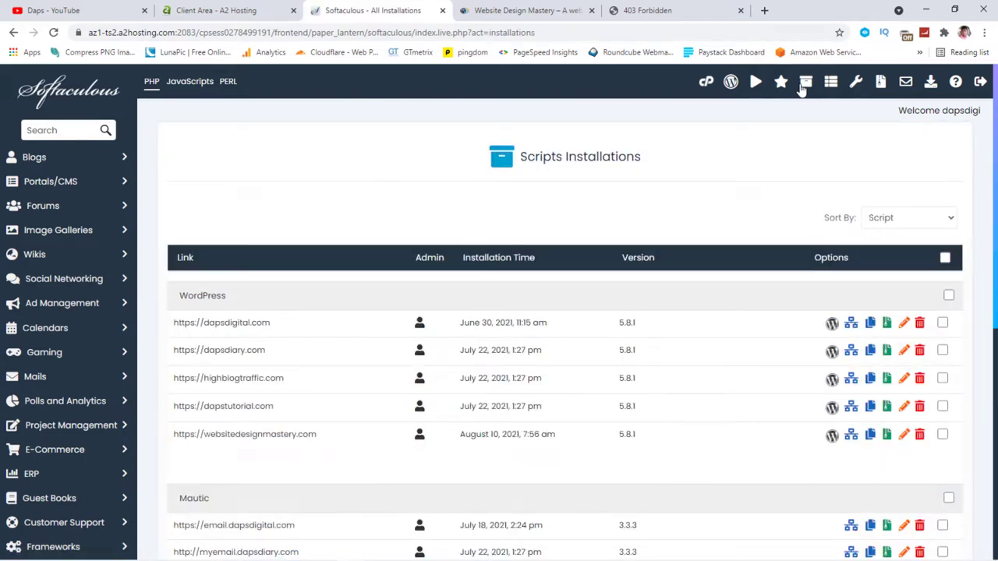
pyautogui.moveTo(798, 108)
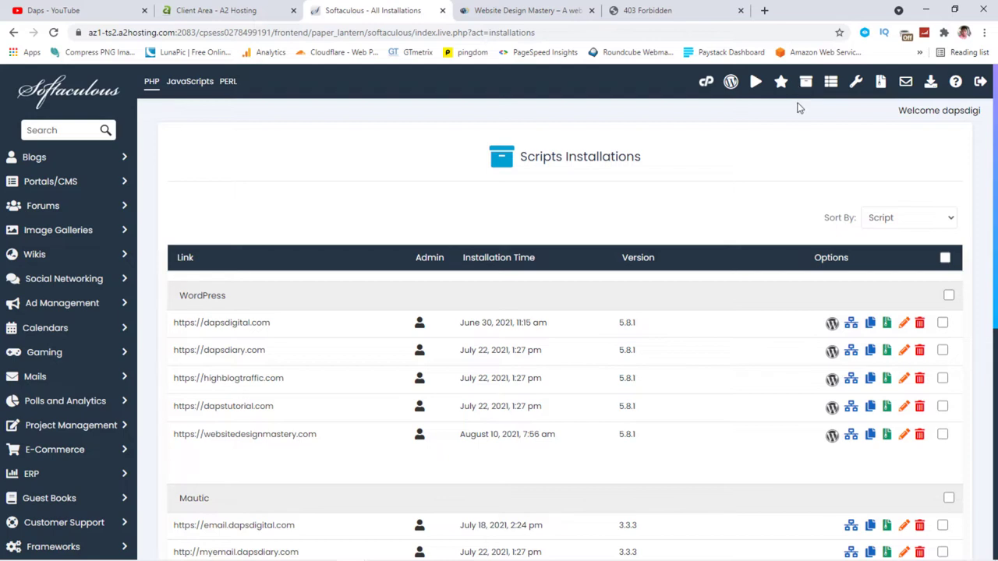
pyautogui.scroll(-3)
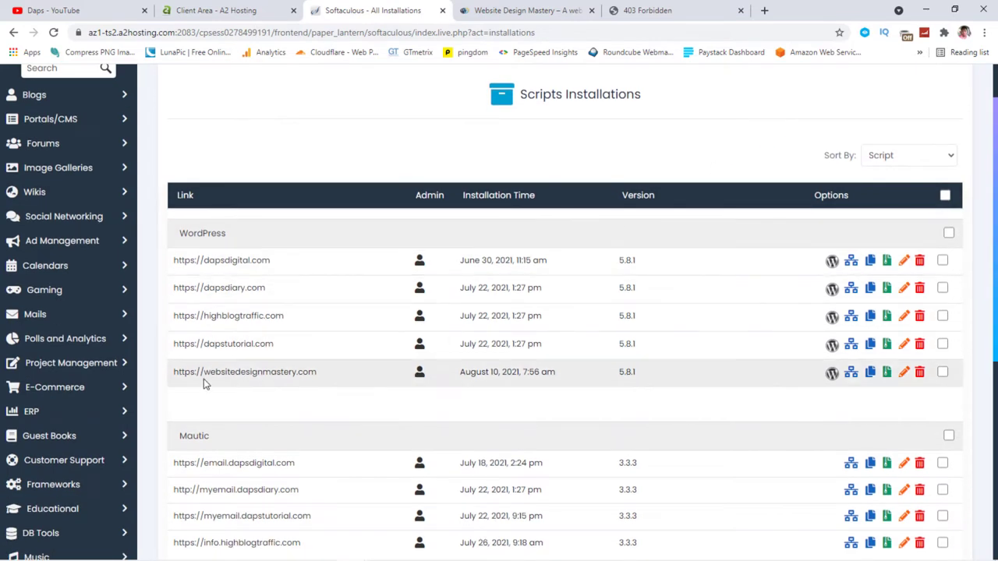
pyautogui.moveTo(302, 379)
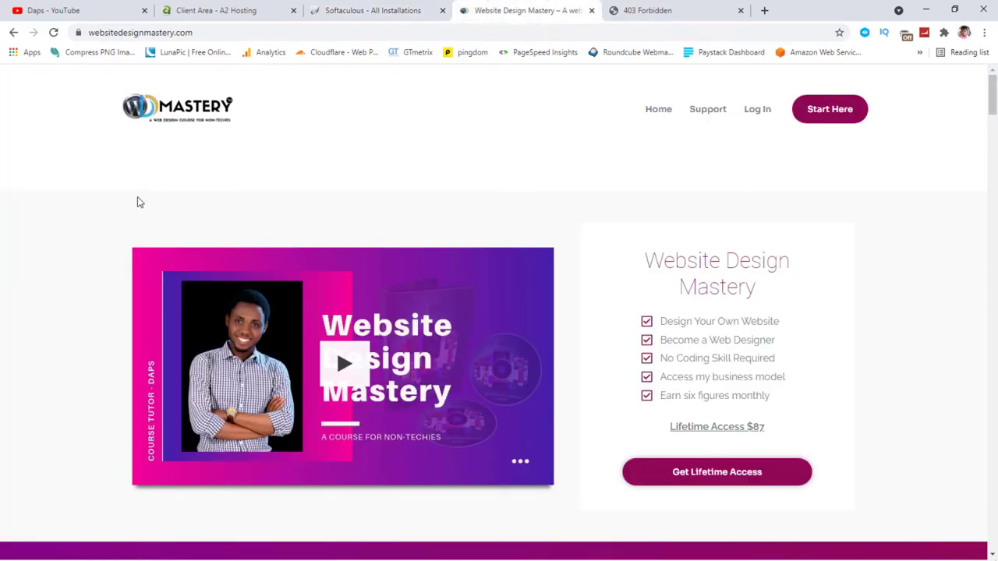
pyautogui.moveTo(231, 235)
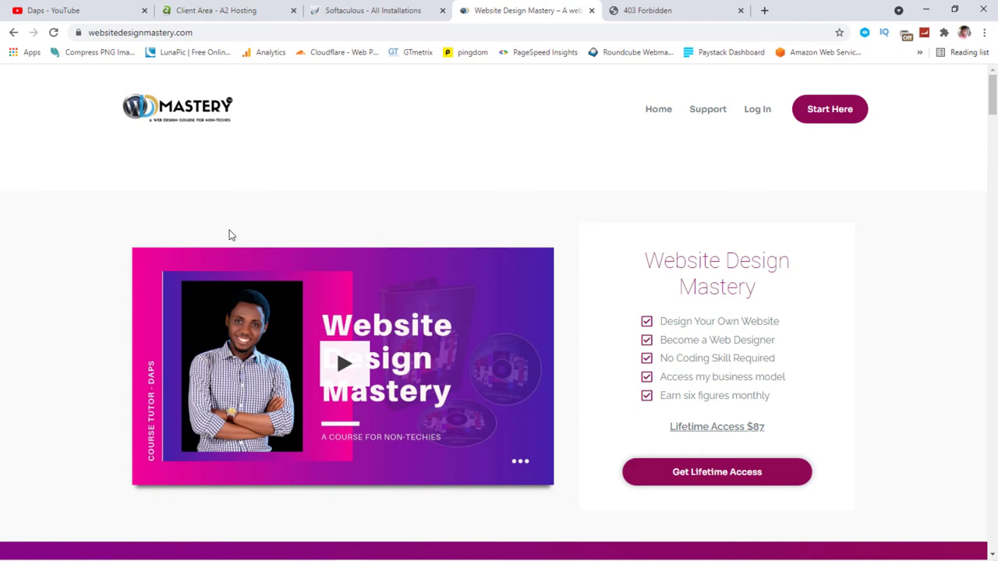
pyautogui.moveTo(149, 197)
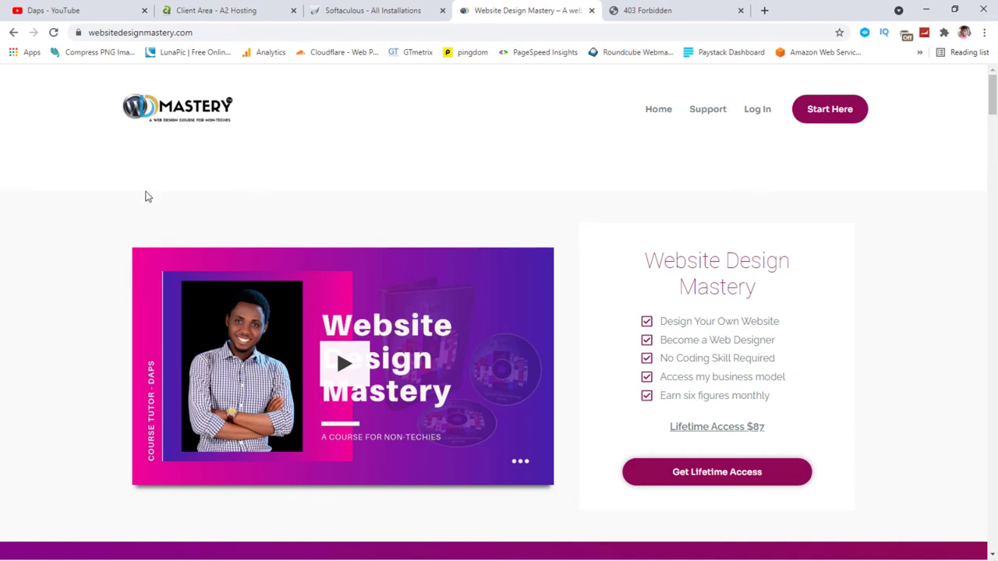
# View the 403 Forbidden test subdomain, then return to the Softaculous installations list.
pyautogui.click(674, 9)
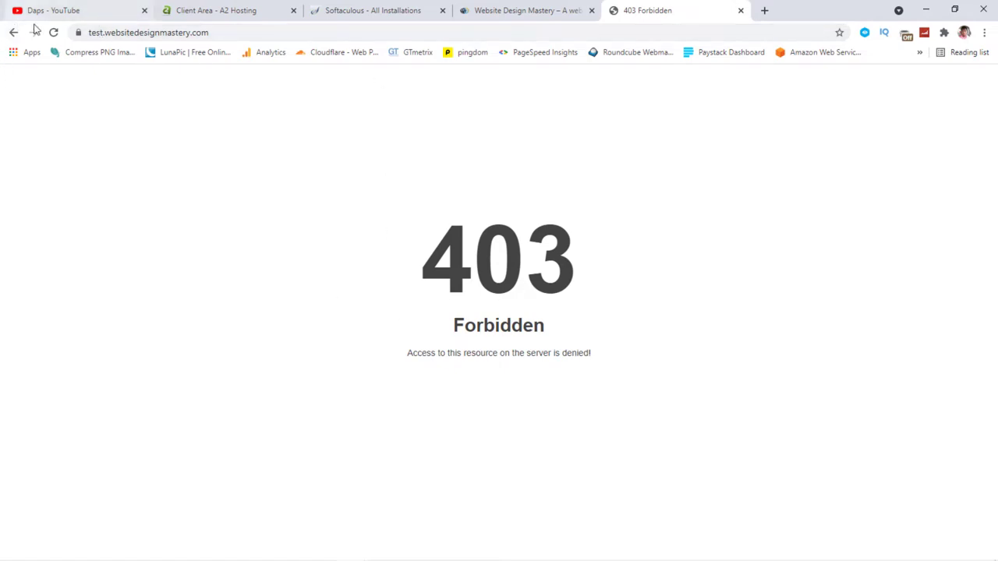
pyautogui.moveTo(190, 179)
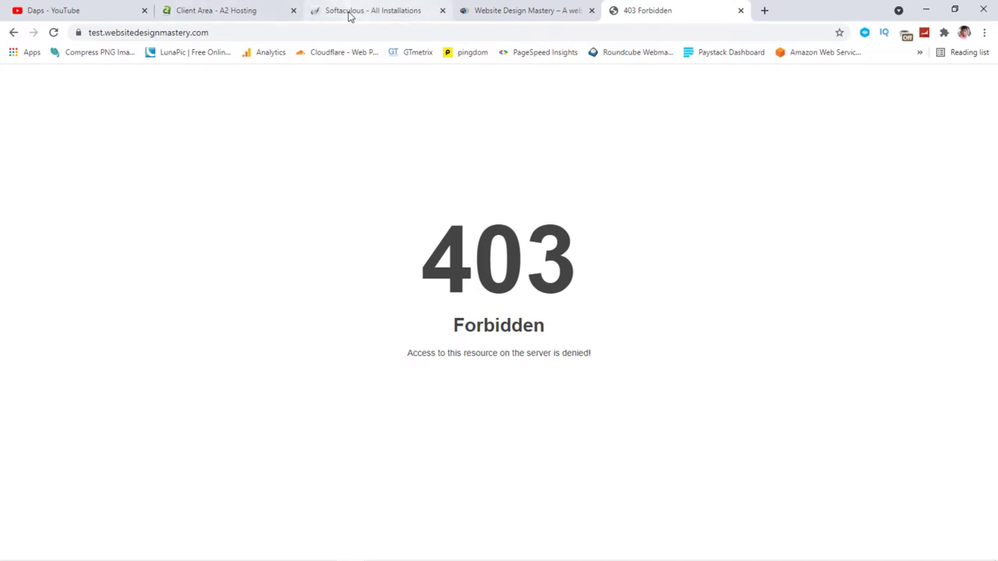
pyautogui.click(373, 9)
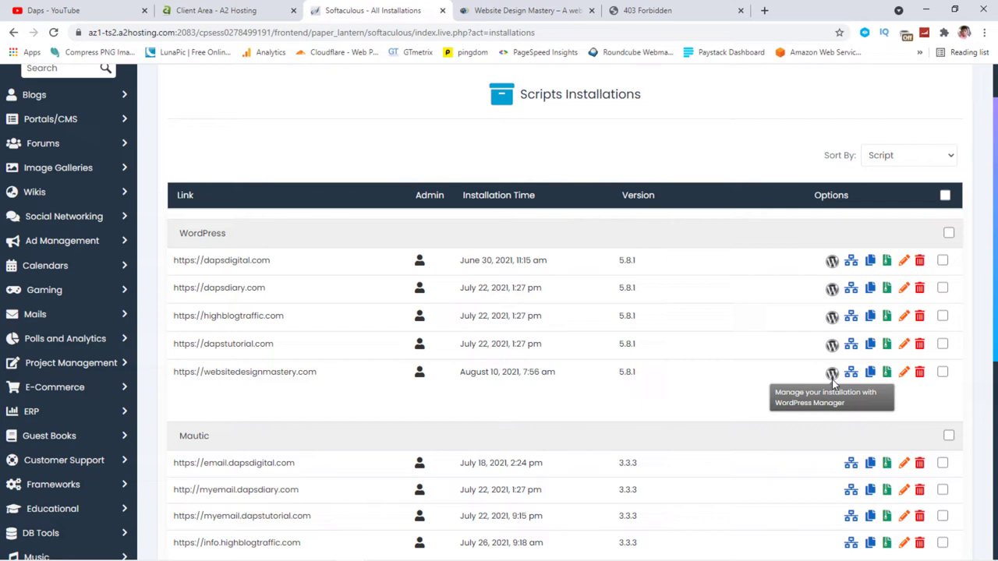
pyautogui.moveTo(851, 371)
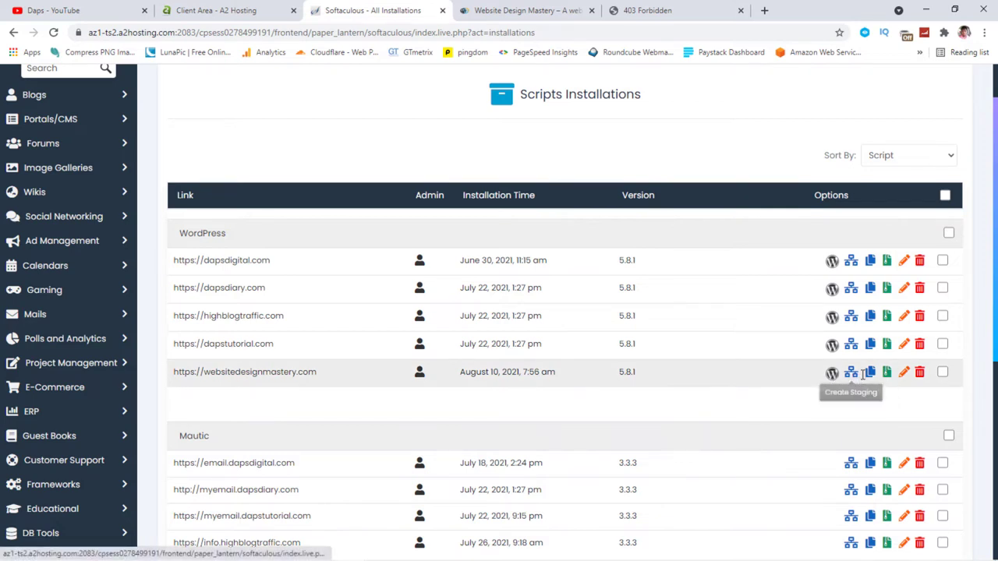
pyautogui.moveTo(852, 371)
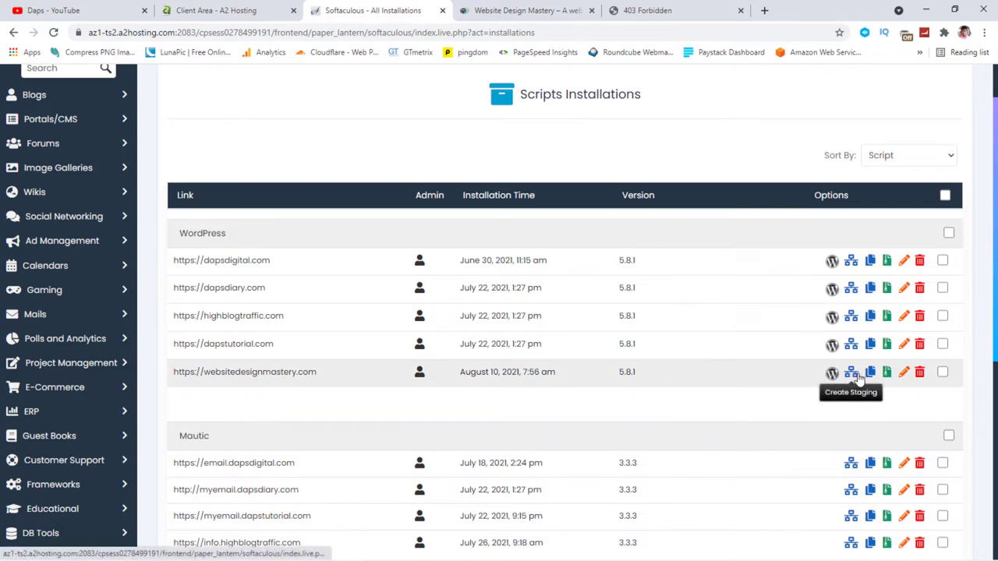
pyautogui.moveTo(870, 373)
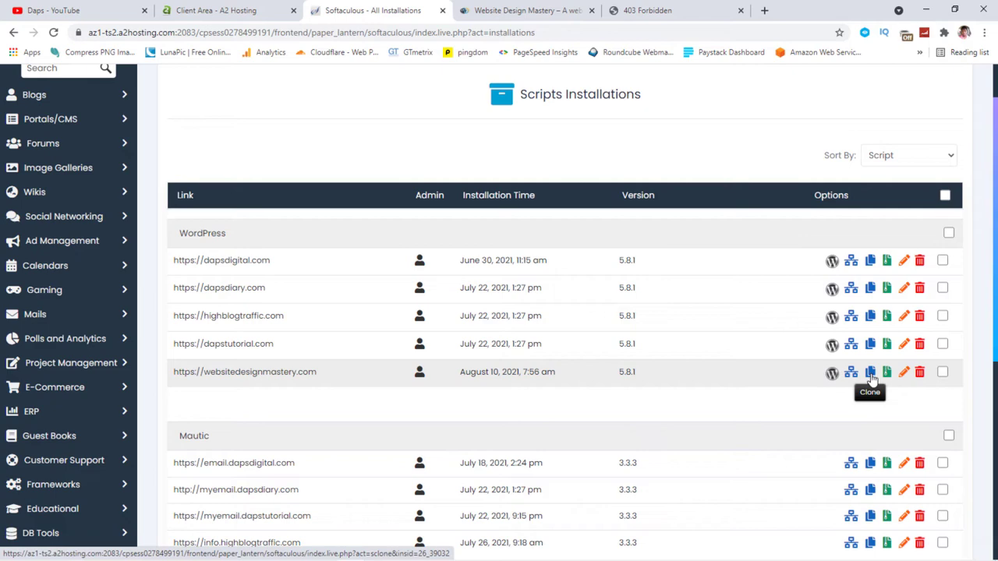
# Start cloning the websitedesignmastery.com WordPress installation from All Installations.
pyautogui.click(870, 371)
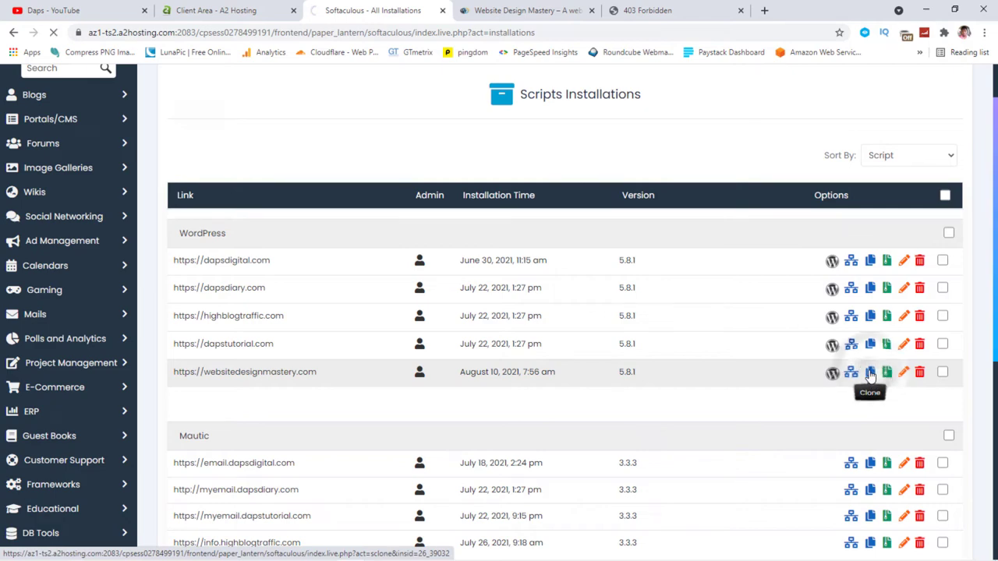
pyautogui.click(870, 371)
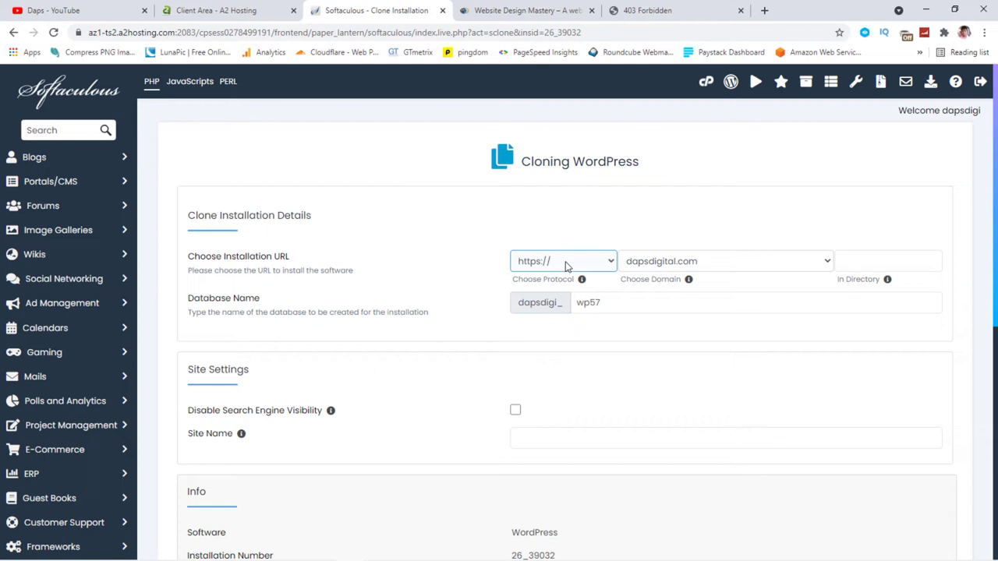
pyautogui.moveTo(592, 267)
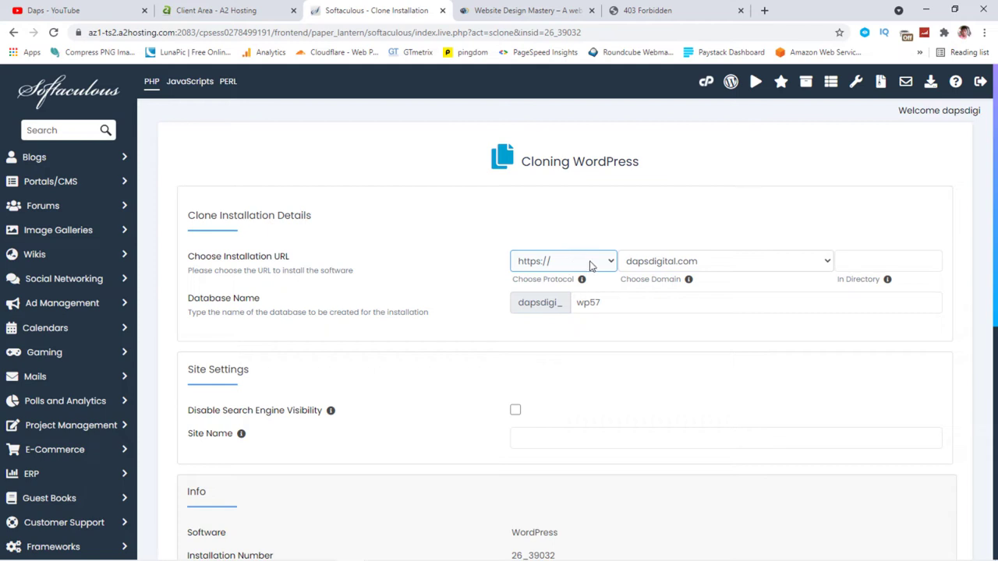
pyautogui.click(563, 261)
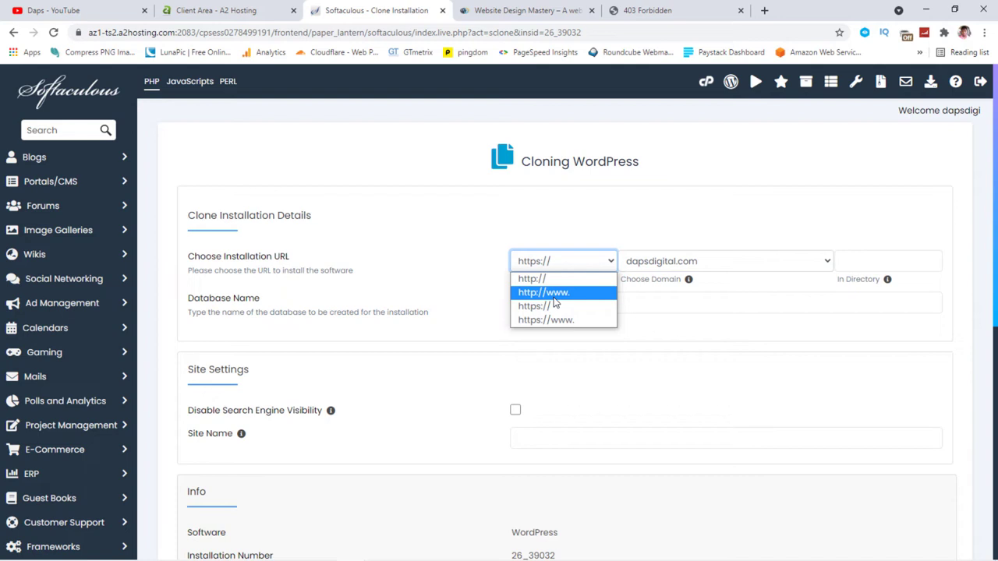
pyautogui.moveTo(530, 279)
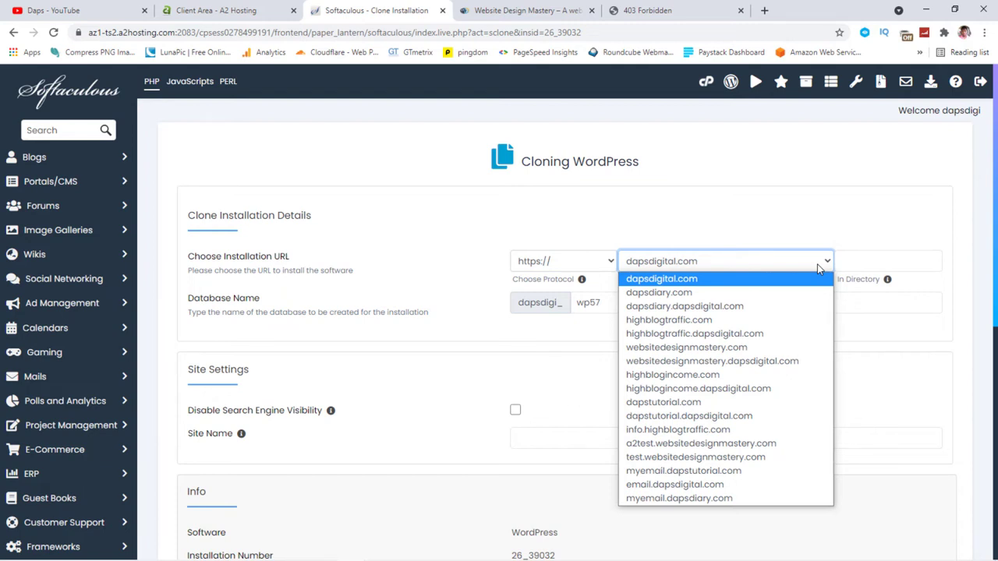
pyautogui.moveTo(695, 457)
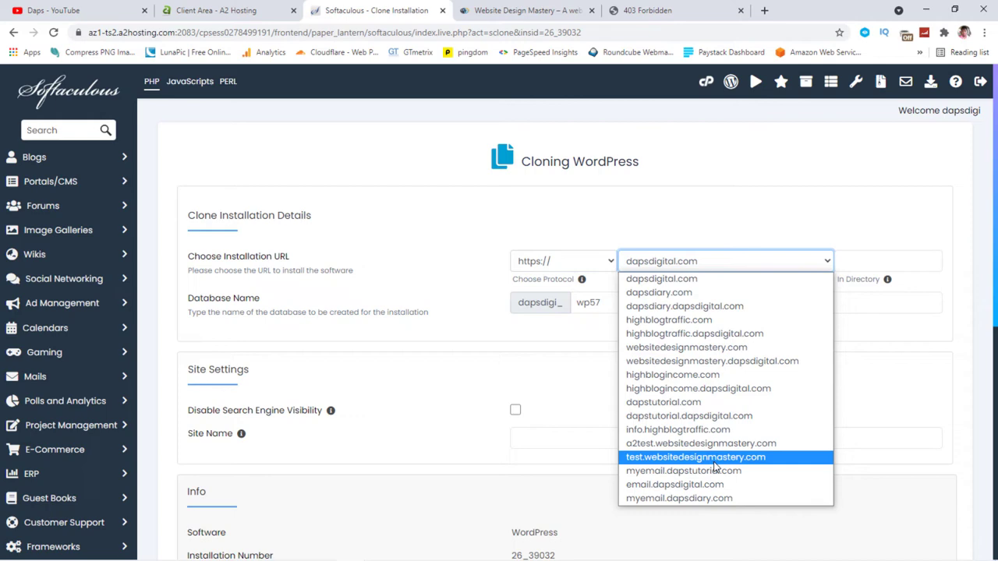
pyautogui.click(696, 457)
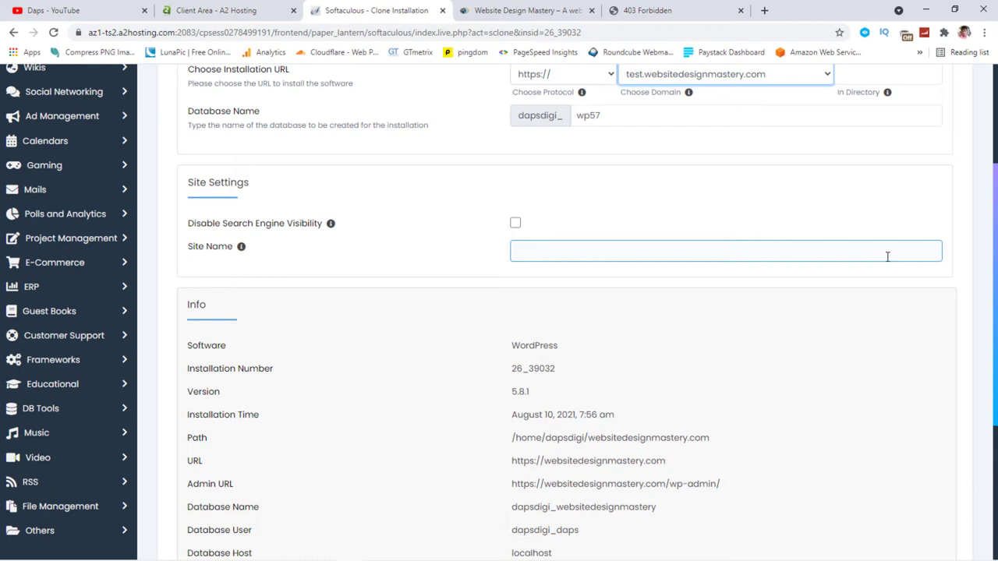
pyautogui.moveTo(460, 217)
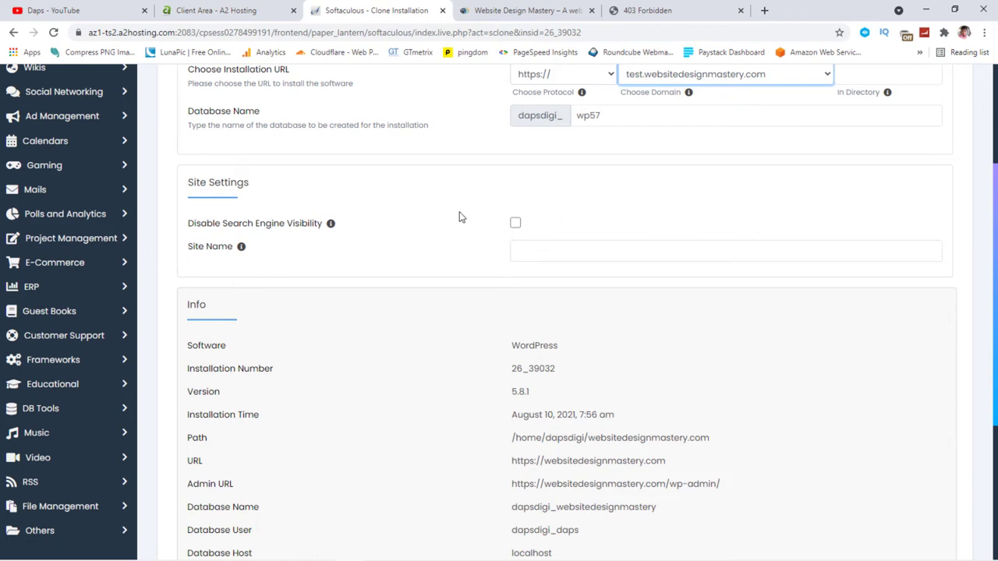
pyautogui.moveTo(515, 224)
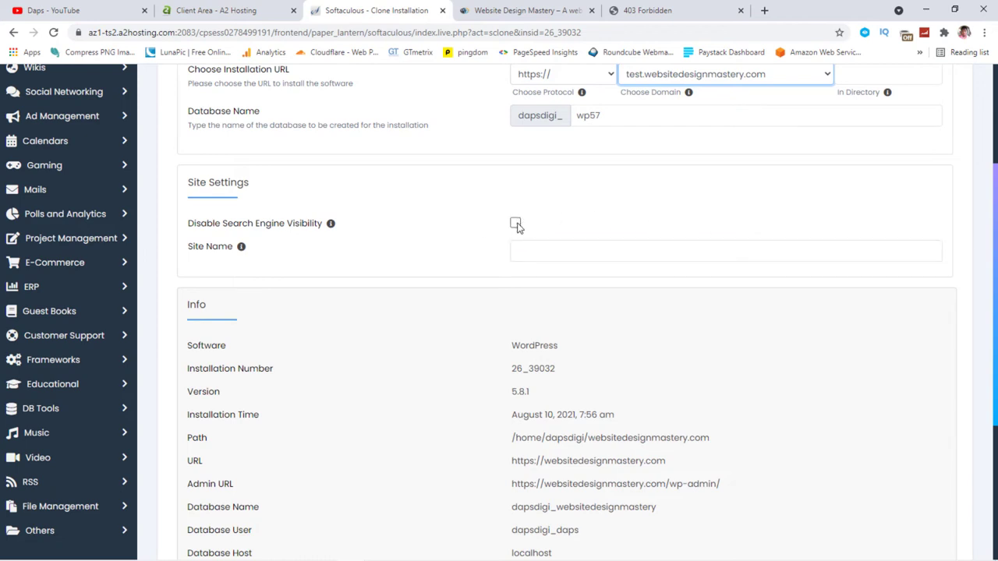
pyautogui.click(725, 251)
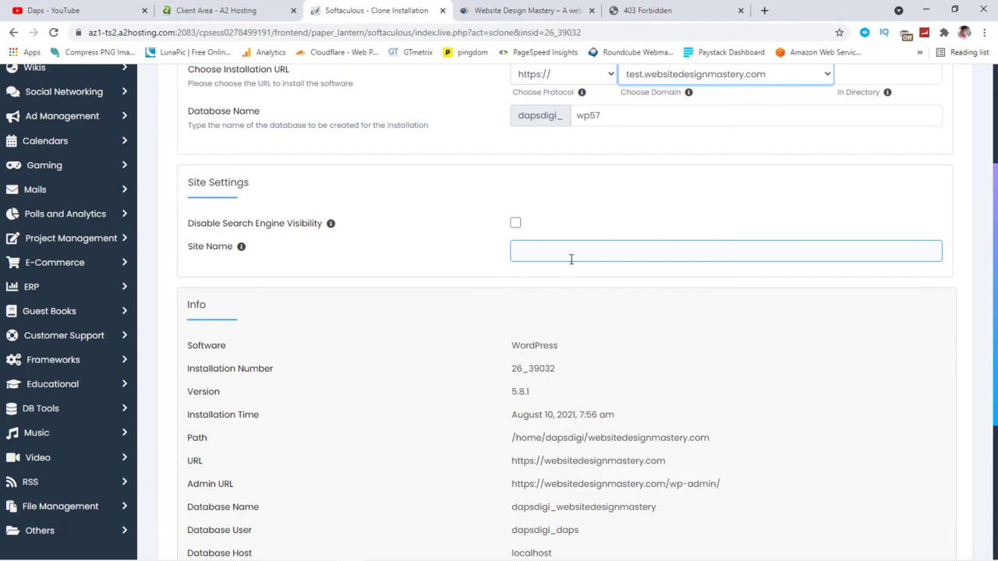
pyautogui.scroll(-3)
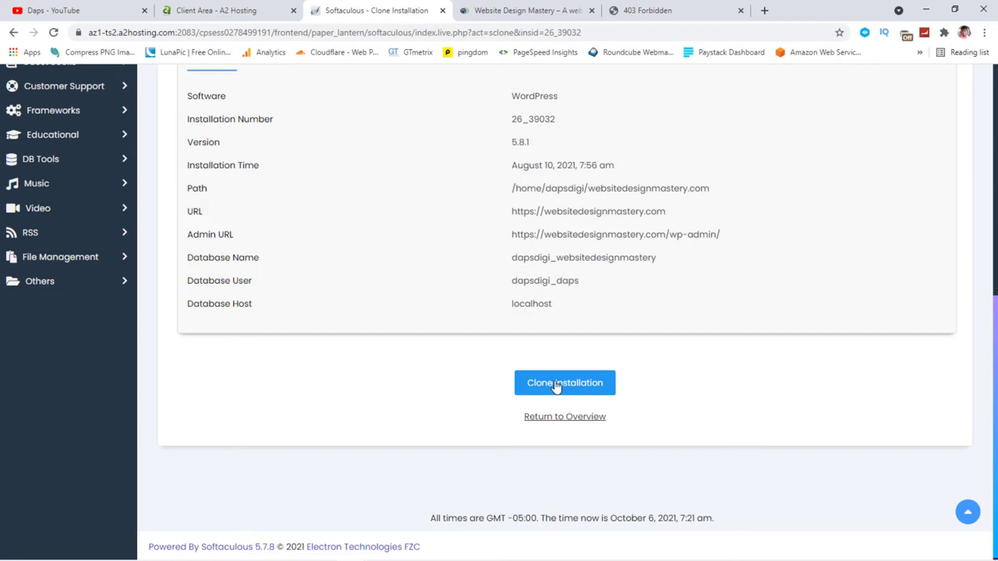
# Submit the clone, allow overwriting existing target files, and submit again.
pyautogui.click(564, 384)
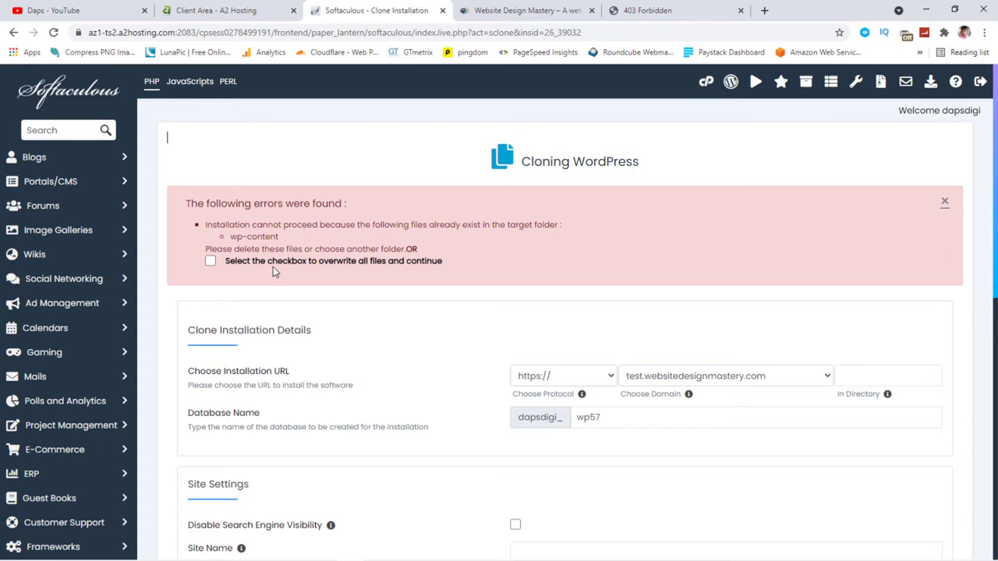
pyautogui.click(210, 261)
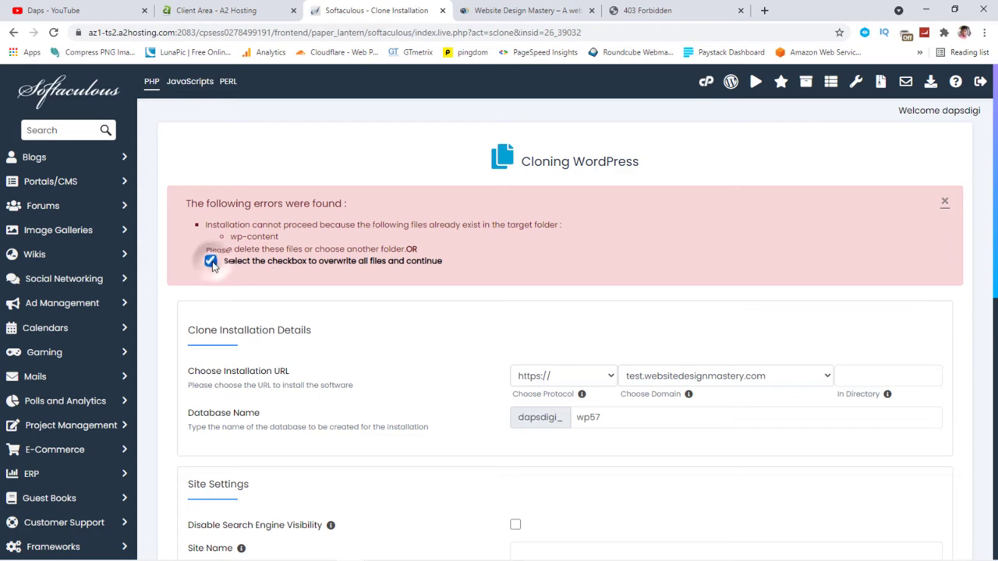
pyautogui.click(211, 261)
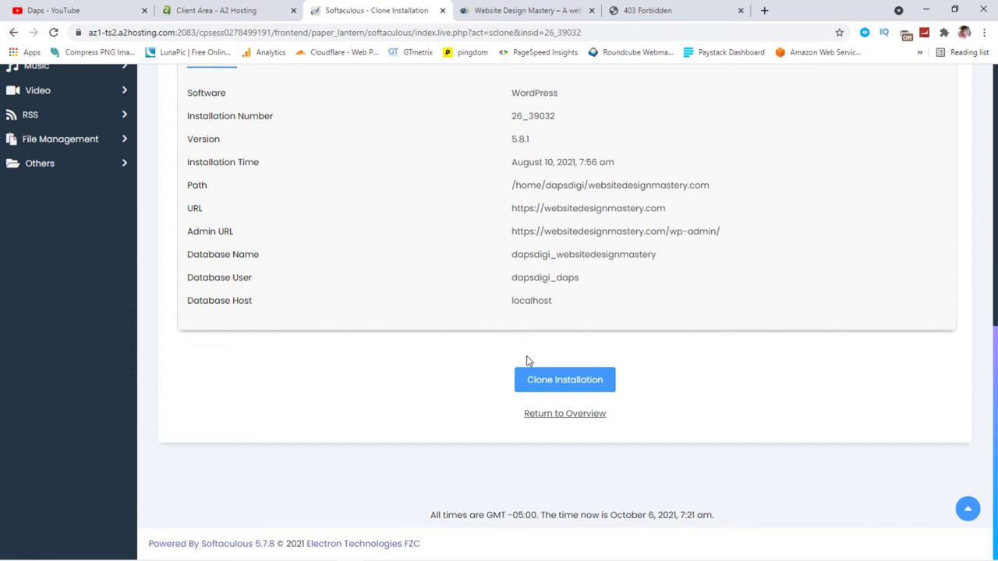
pyautogui.moveTo(531, 366)
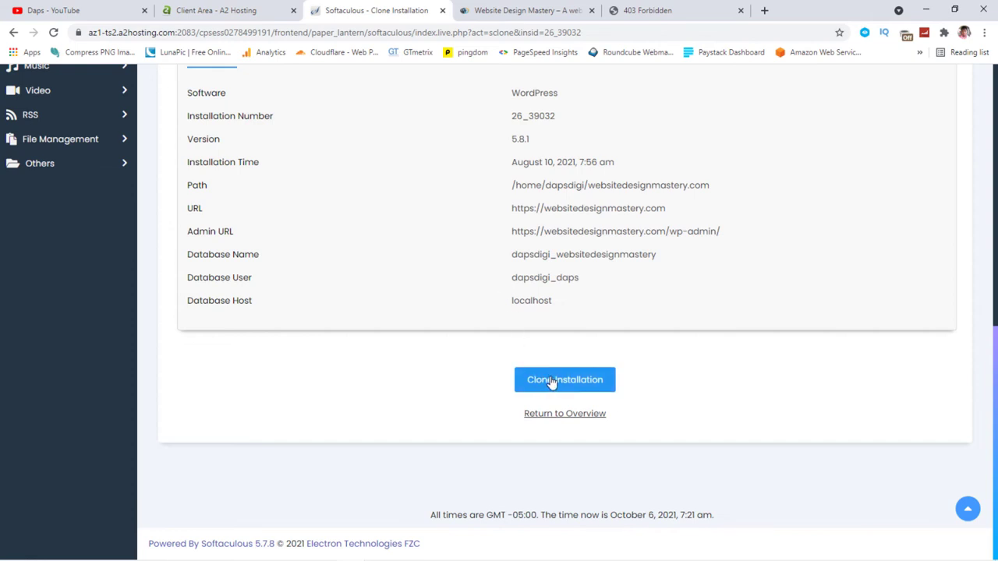
pyautogui.click(565, 381)
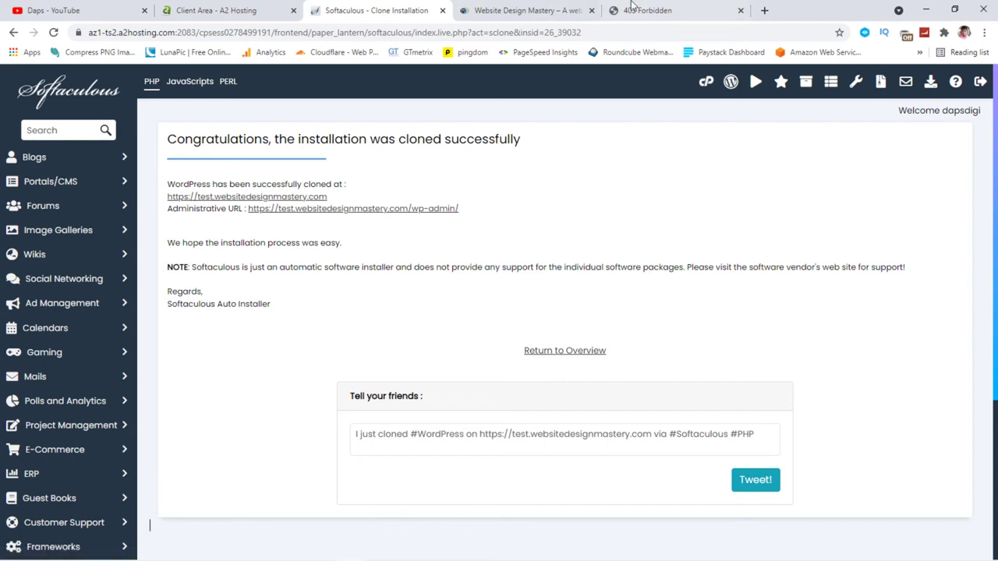
# Confirm test.websitedesignmastery.com now loads the cloned Website Design Mastery page.
pyautogui.click(674, 9)
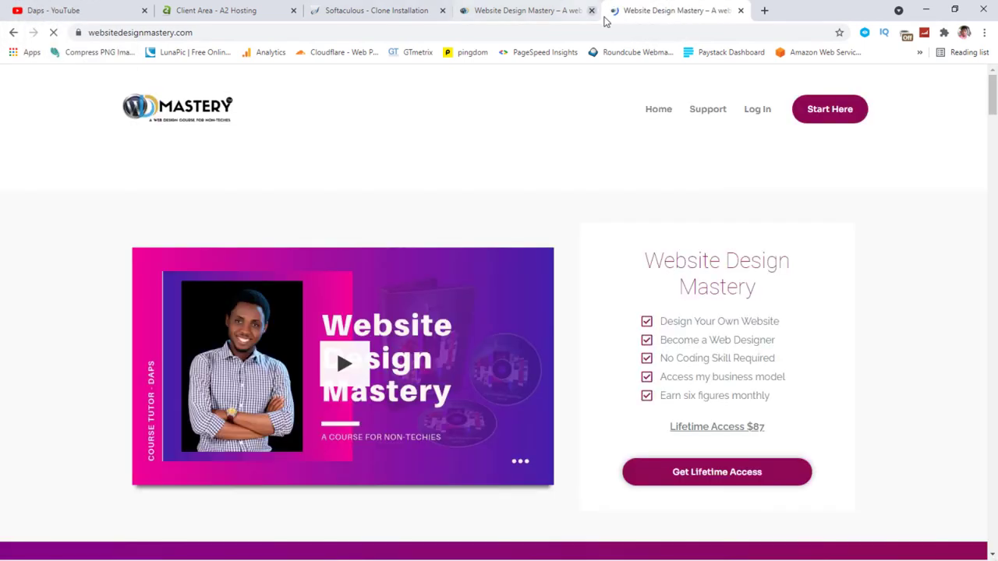
pyautogui.scroll(-3)
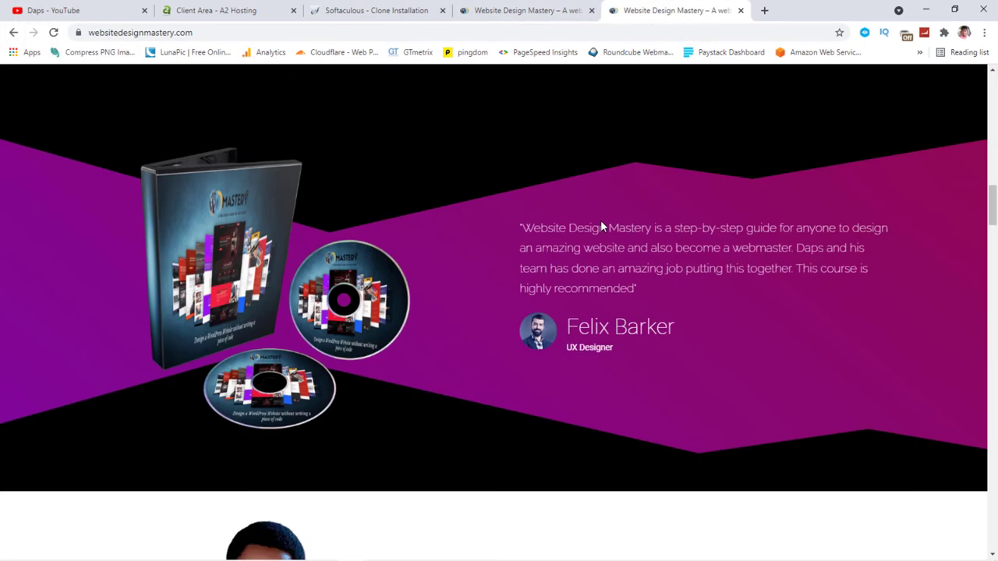